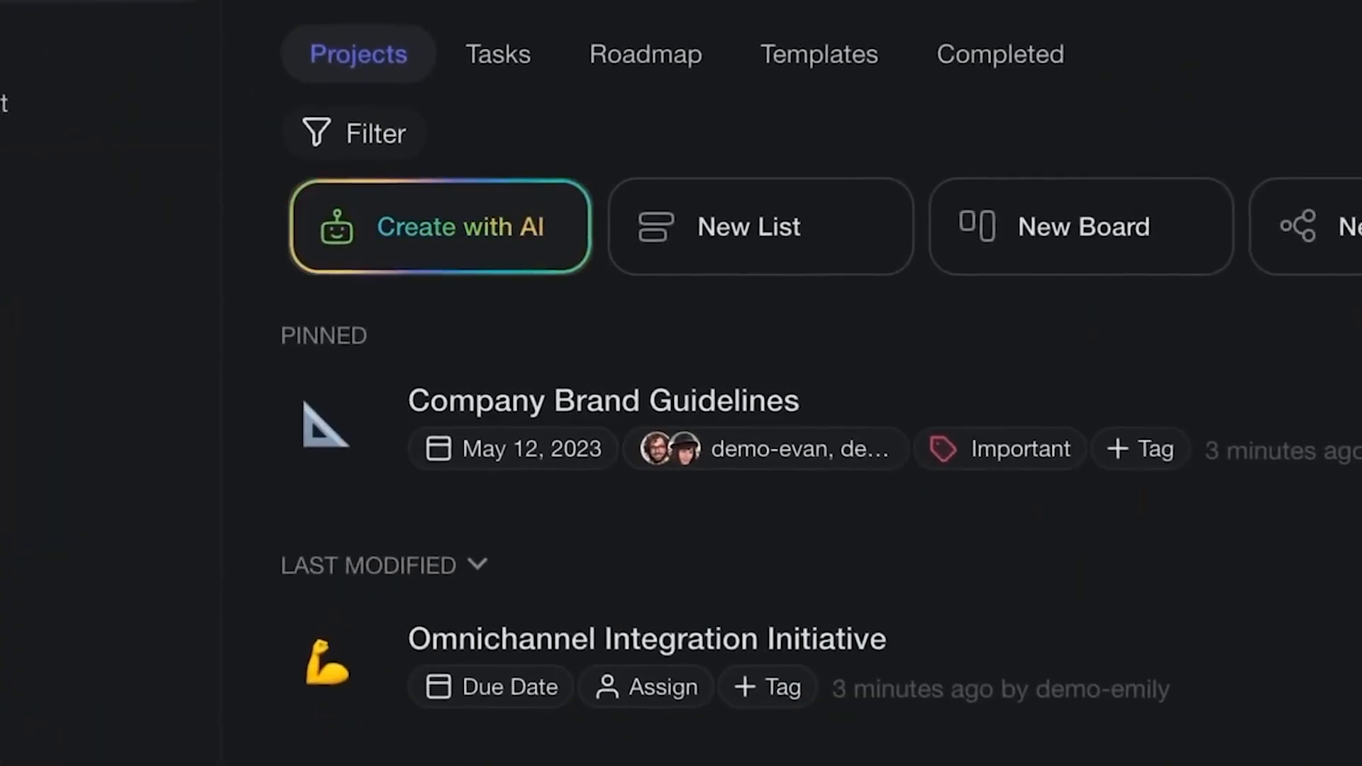
- Start an AI-drafted Marketing Team Initiative outline from the Projects dashboard via Create with AI
left_click(437, 226)
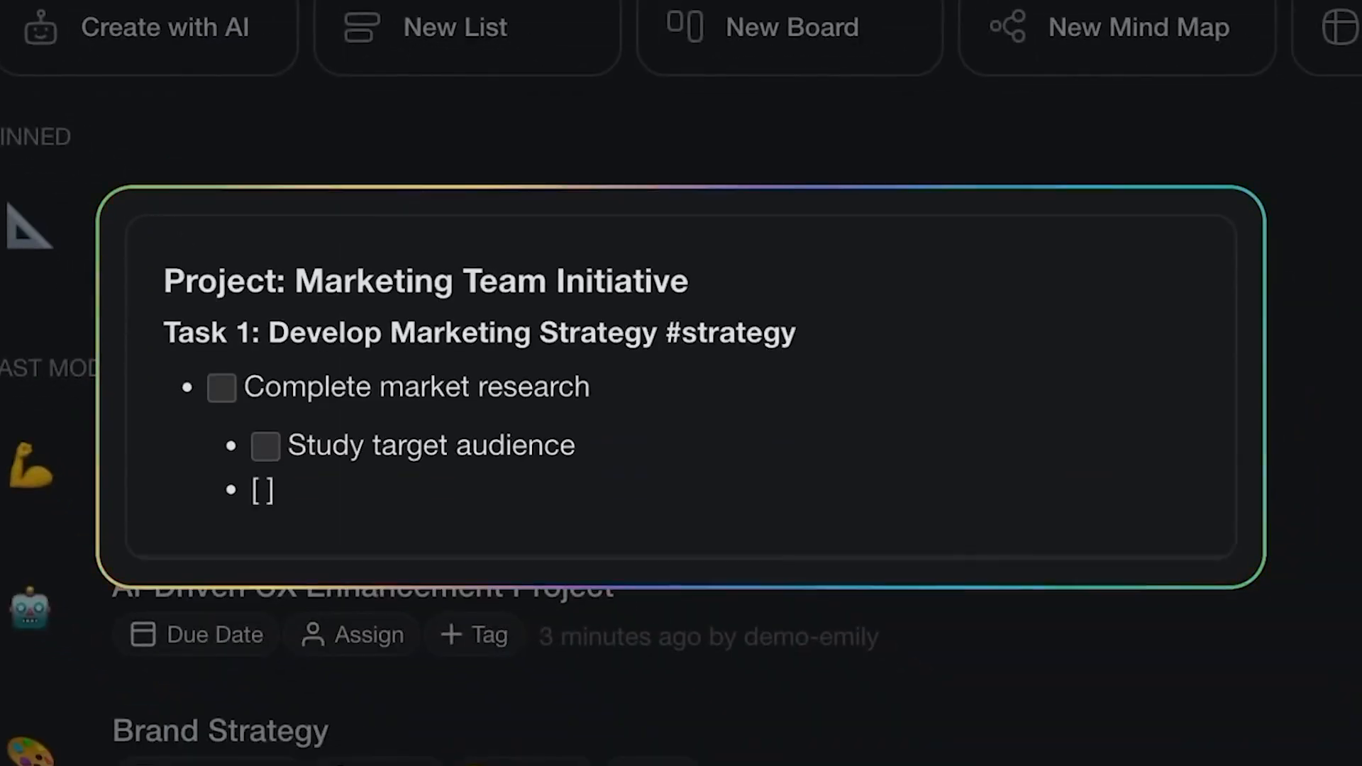